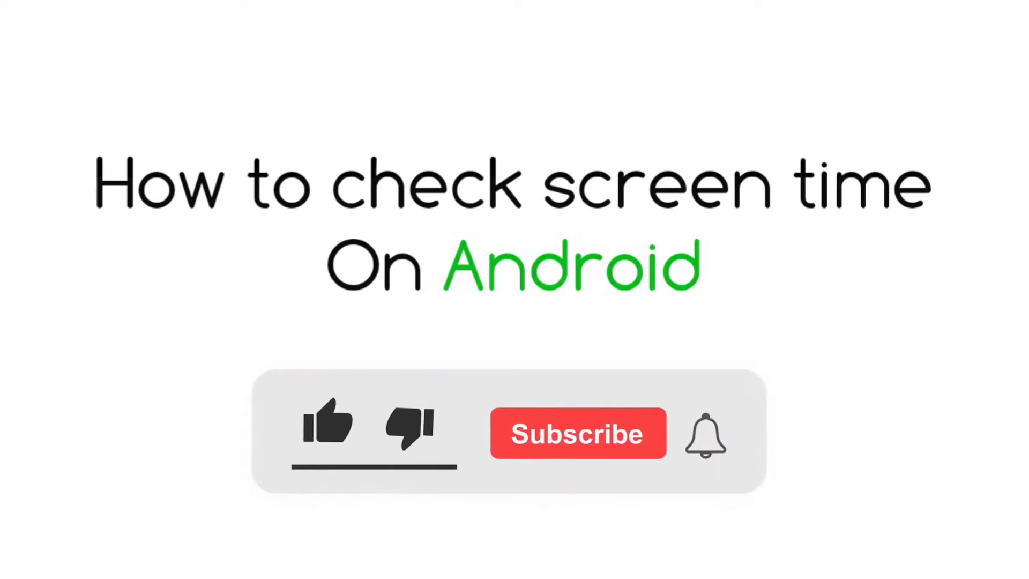
Step: Dismiss the intro and launch the Settings app from the home screen
{"action": "left_click", "coordinate": [326, 430]}
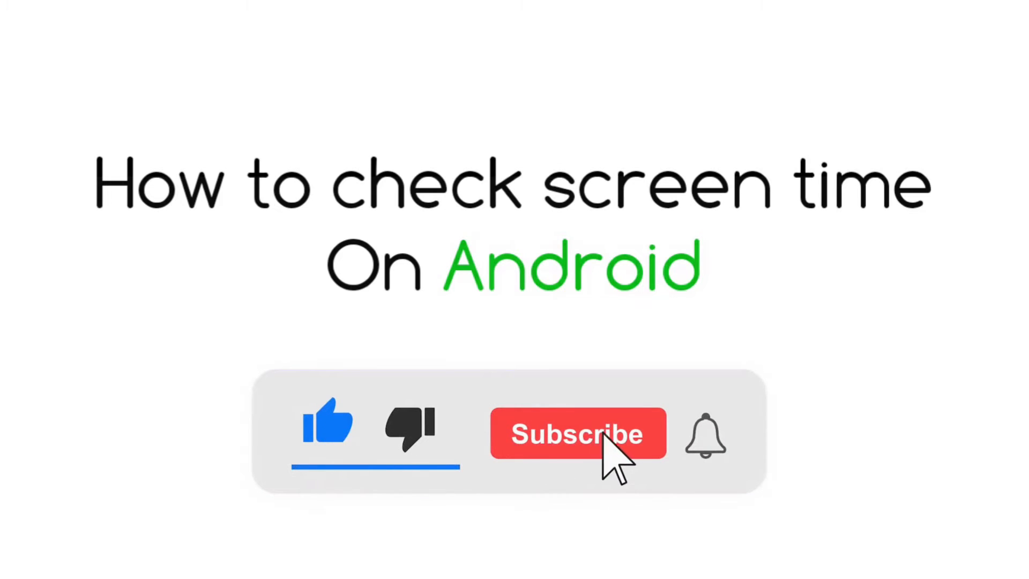
{"action": "left_click", "coordinate": [577, 433]}
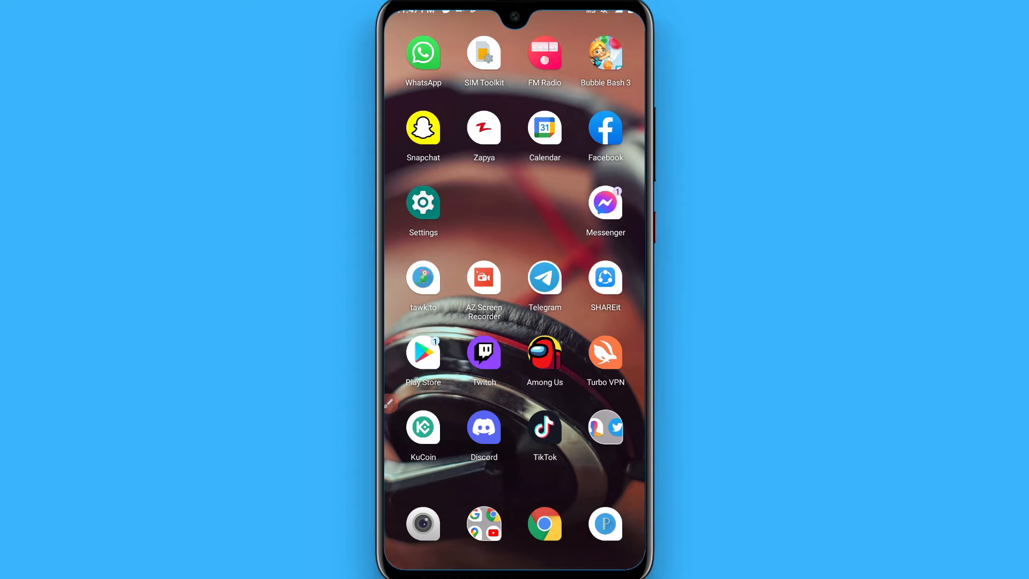
{"action": "left_click", "coordinate": [422, 202]}
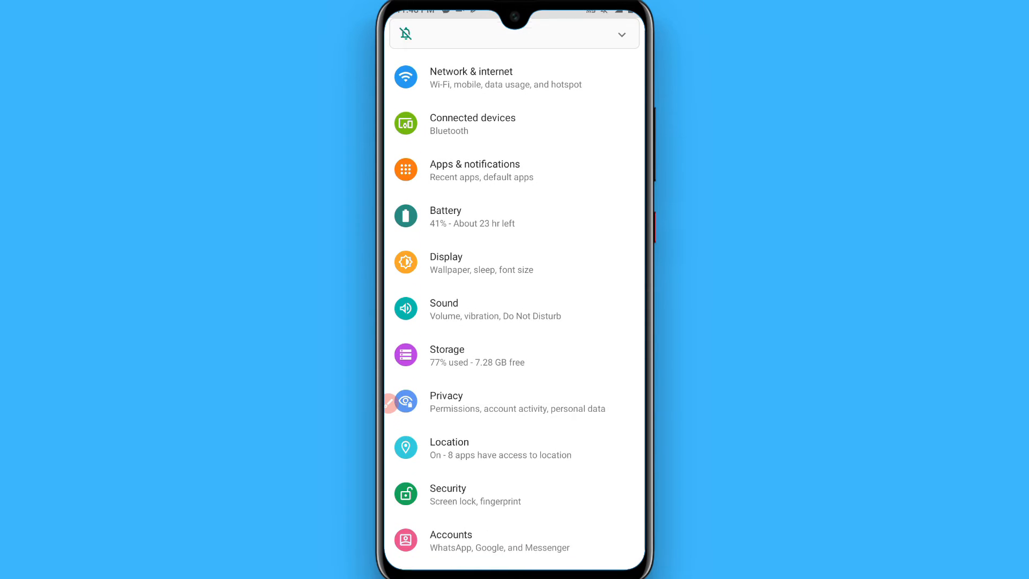
Step: Scroll down the Settings list and open Battery, showing 41% and about 23 hours left
{"action": "scroll", "scroll_direction": "down", "scroll_amount": 3}
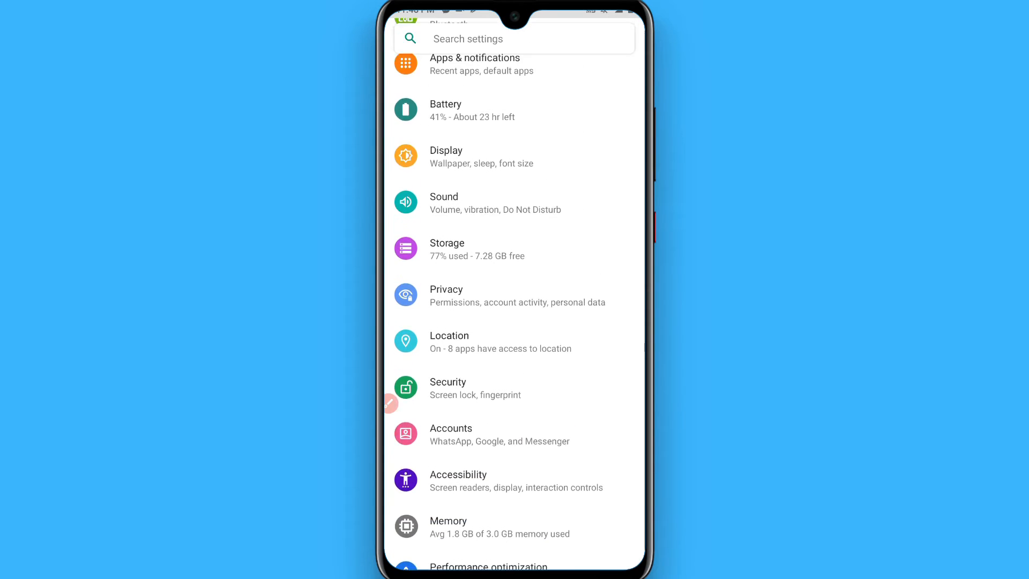
{"action": "scroll", "scroll_direction": "down", "scroll_amount": 3}
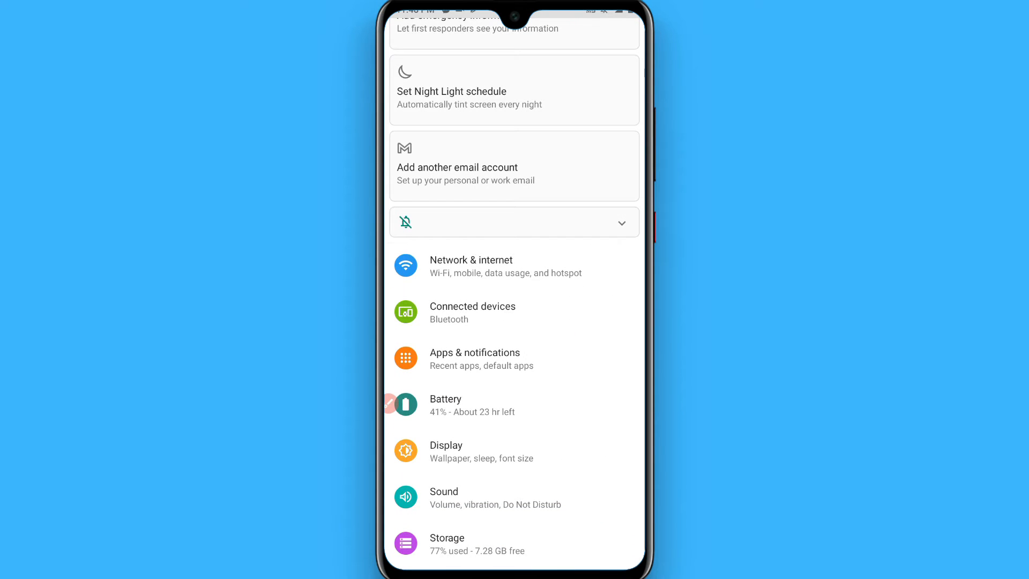
{"action": "left_click", "coordinate": [445, 405]}
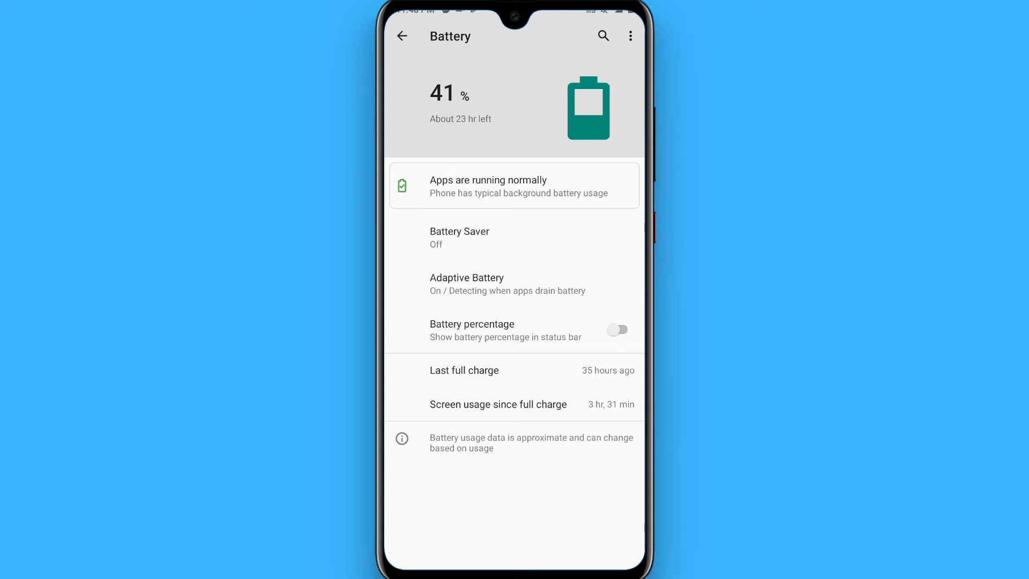
Step: Turn on the battery percentage toggle and open the overflow menu for more battery options
{"action": "left_click", "coordinate": [617, 328]}
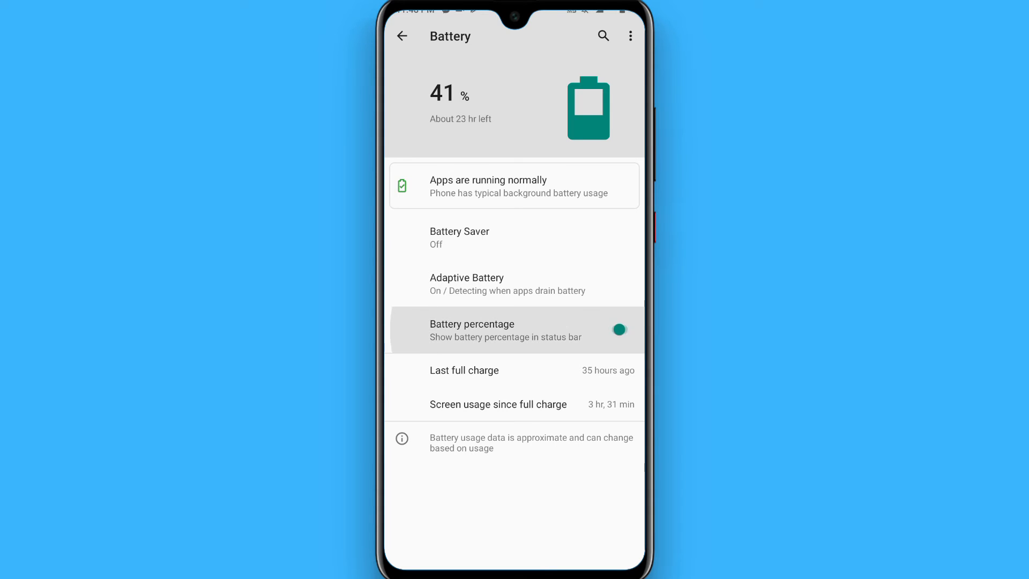
{"action": "left_click", "coordinate": [620, 329]}
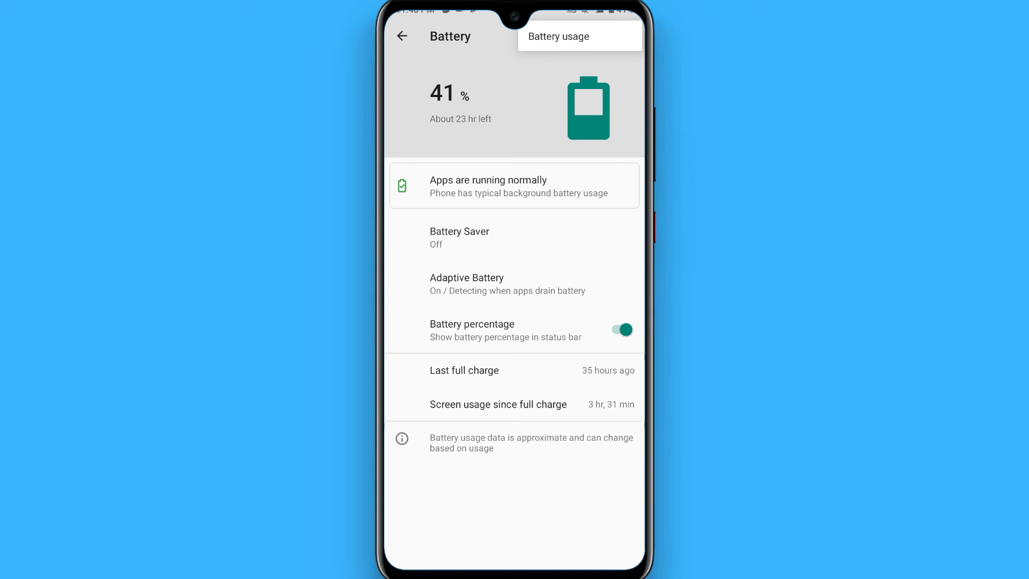
Step: Open Battery usage and scroll the per-app list, where TikTok is highest at 14%
{"action": "left_click", "coordinate": [558, 36]}
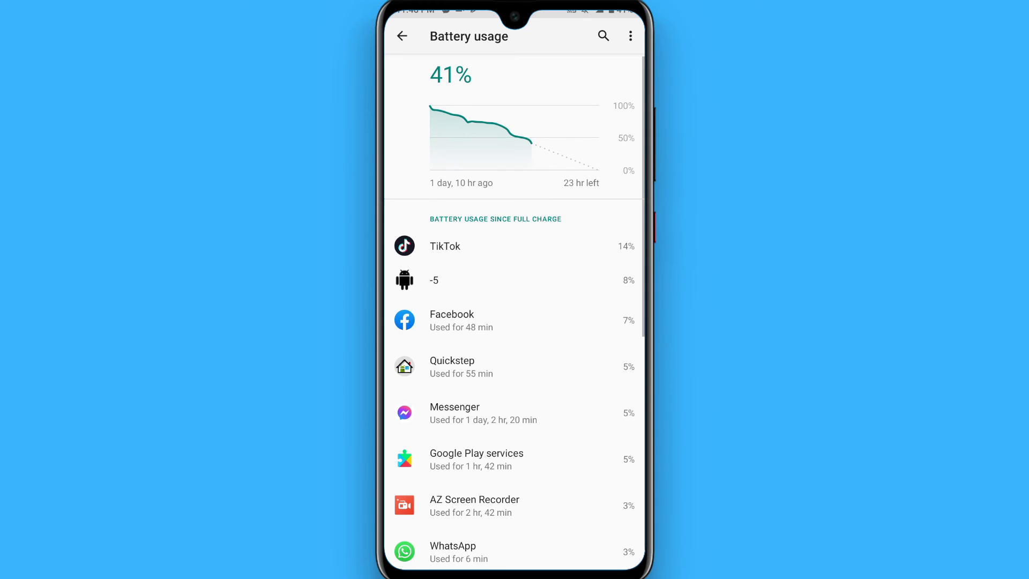
{"action": "scroll", "scroll_direction": "down", "scroll_amount": 3}
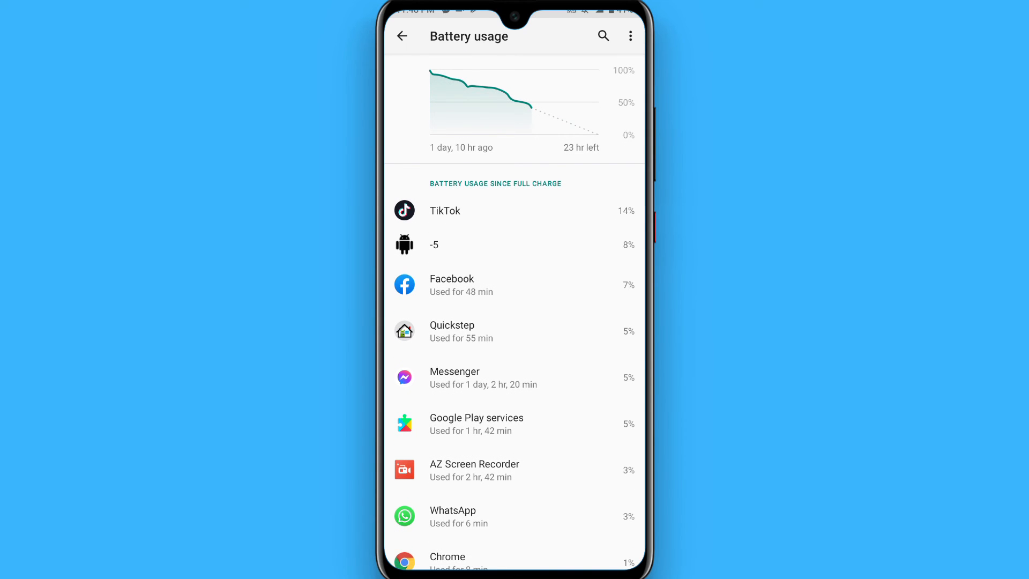
{"action": "scroll", "scroll_direction": "down", "scroll_amount": 3}
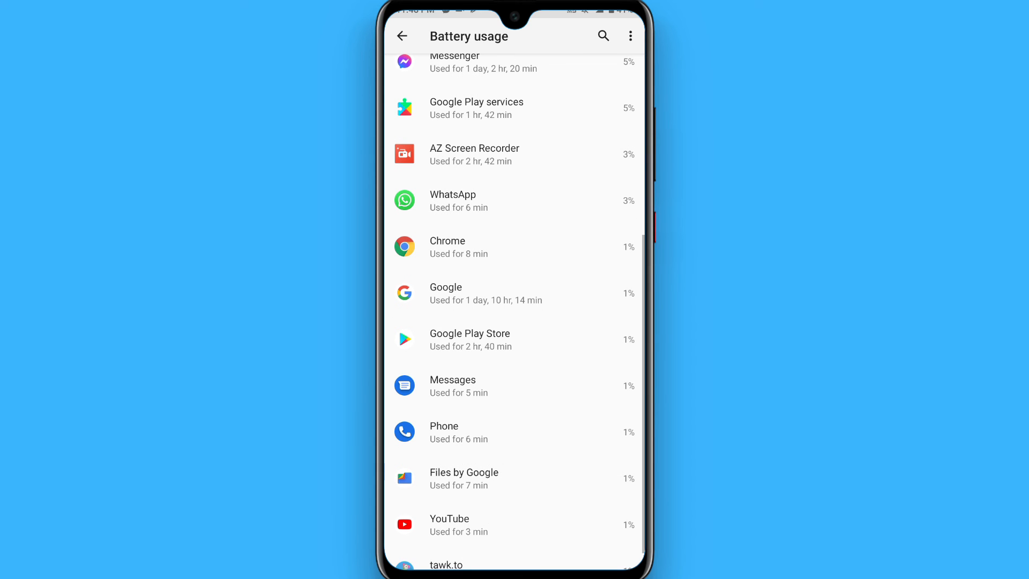
{"action": "scroll", "scroll_direction": "down", "scroll_amount": 3}
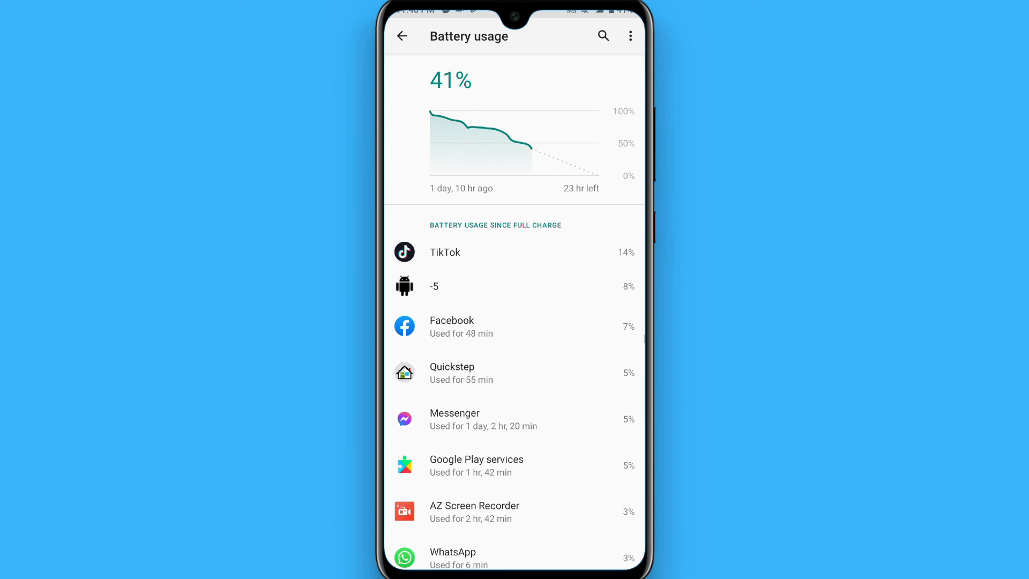